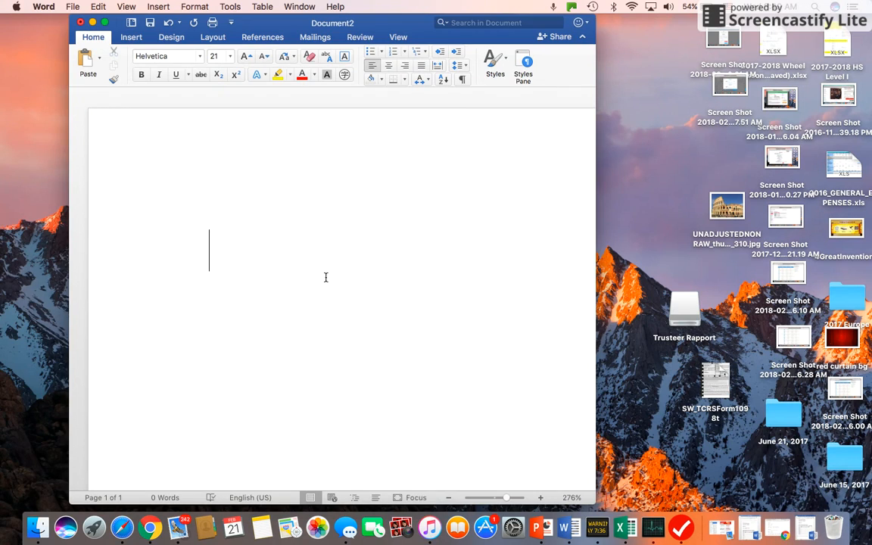
pyautogui.moveTo(455, 211)
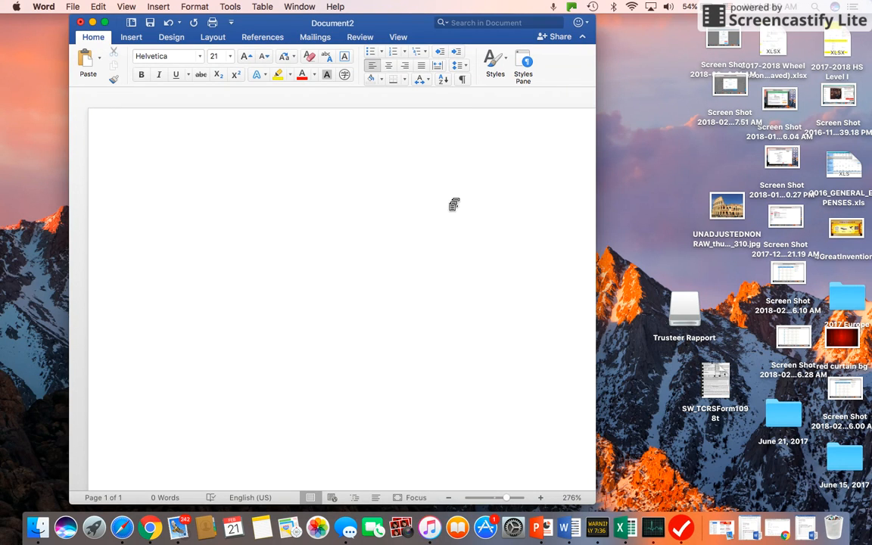
# Show the input source menu from the menu bar to reach the keyboard preferences
pyautogui.click(210, 250)
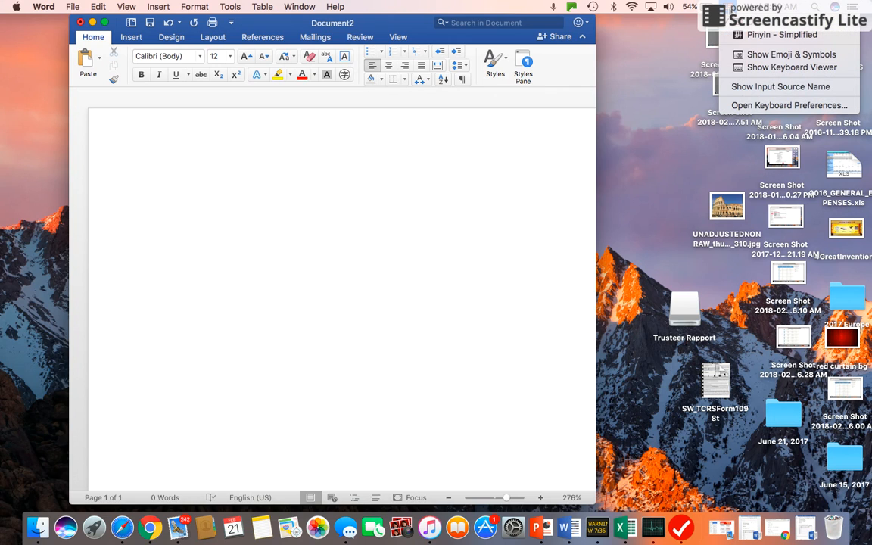
pyautogui.moveTo(789, 105)
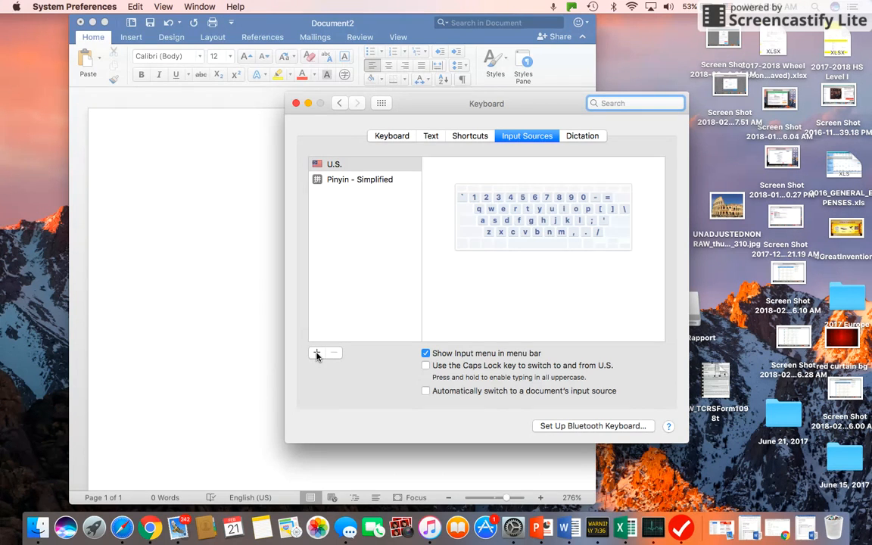
# Add the ABC - Extended input source from the English list
pyautogui.click(316, 352)
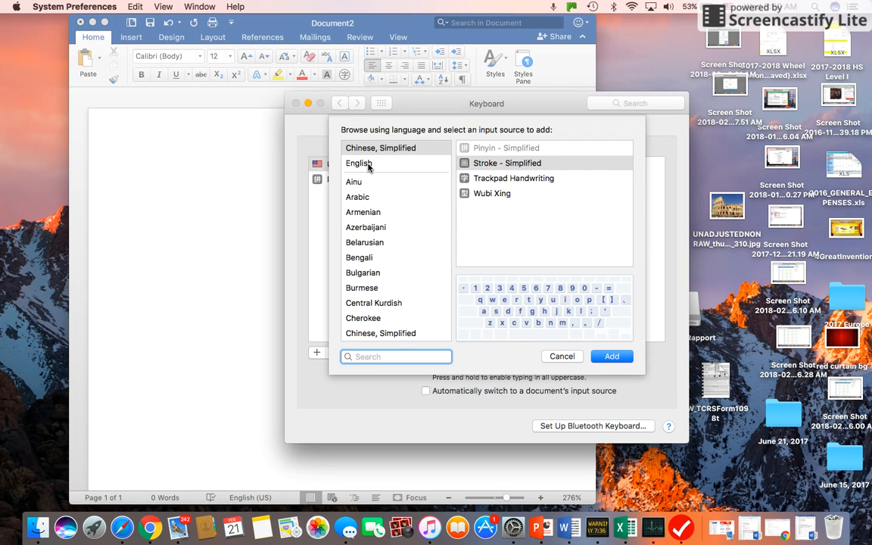
pyautogui.click(358, 163)
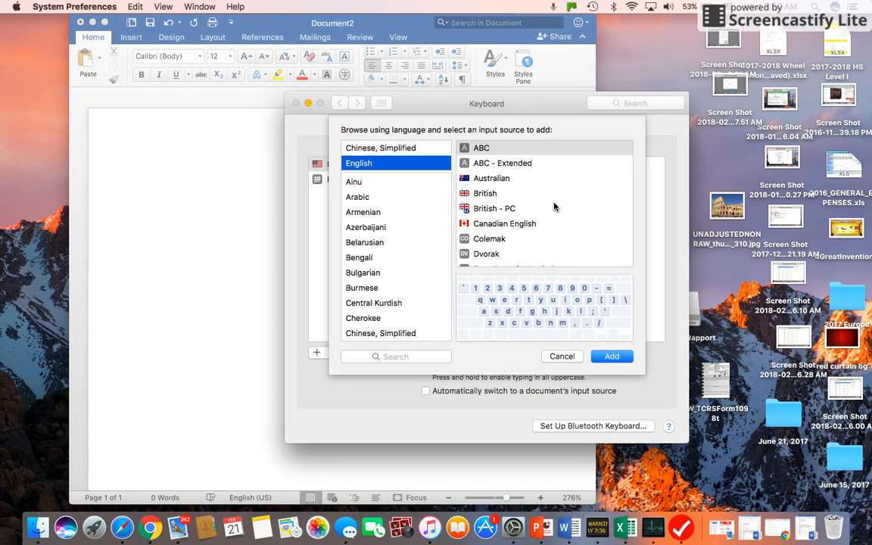
pyautogui.moveTo(537, 175)
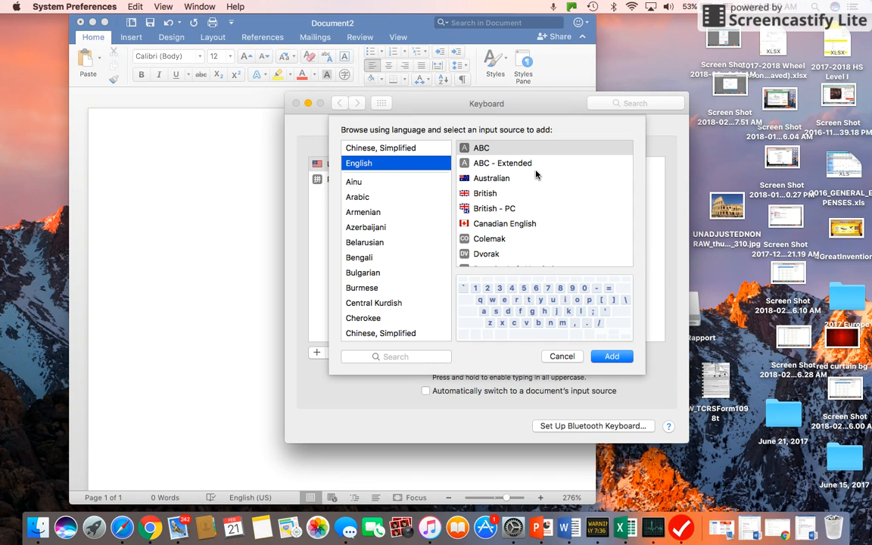
pyautogui.moveTo(478, 167)
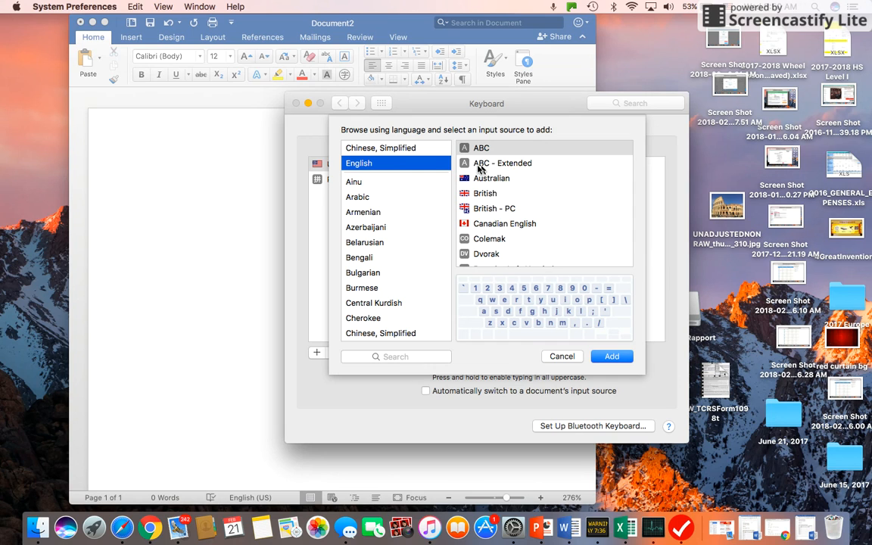
pyautogui.click(502, 163)
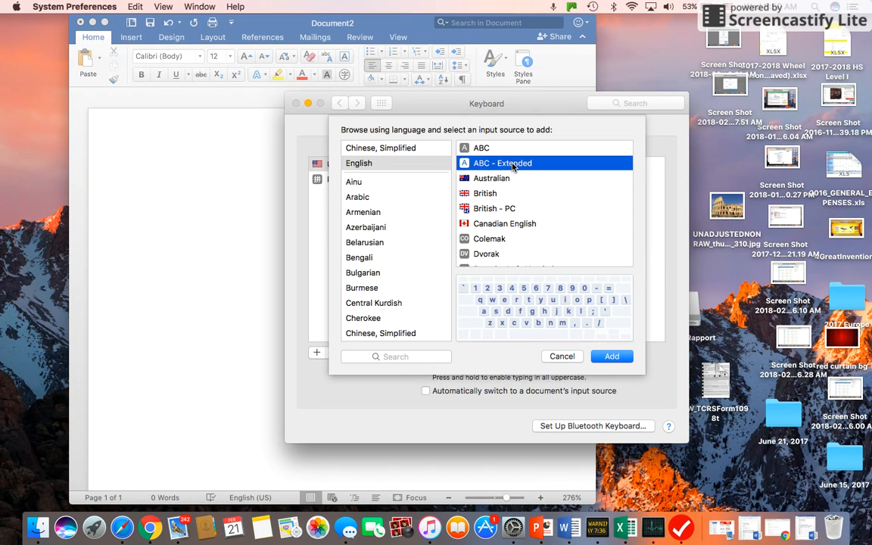
pyautogui.moveTo(587, 209)
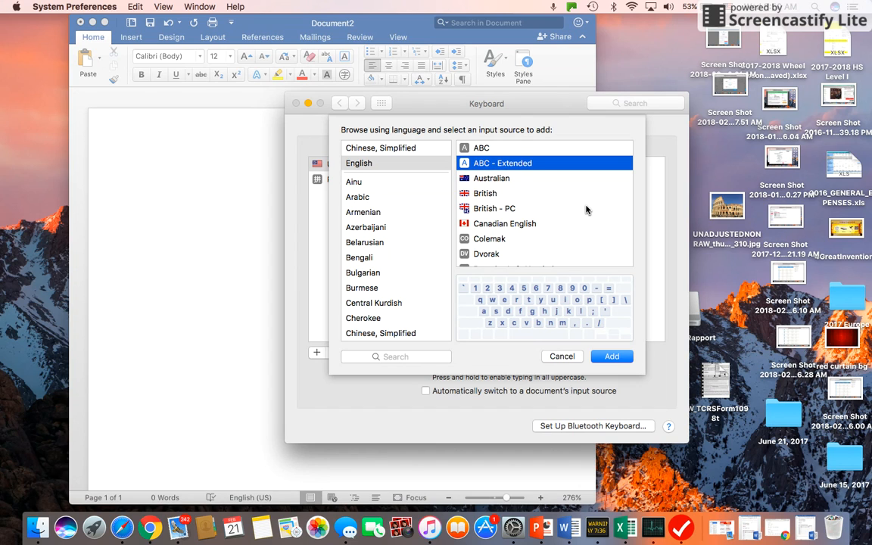
pyautogui.click(611, 356)
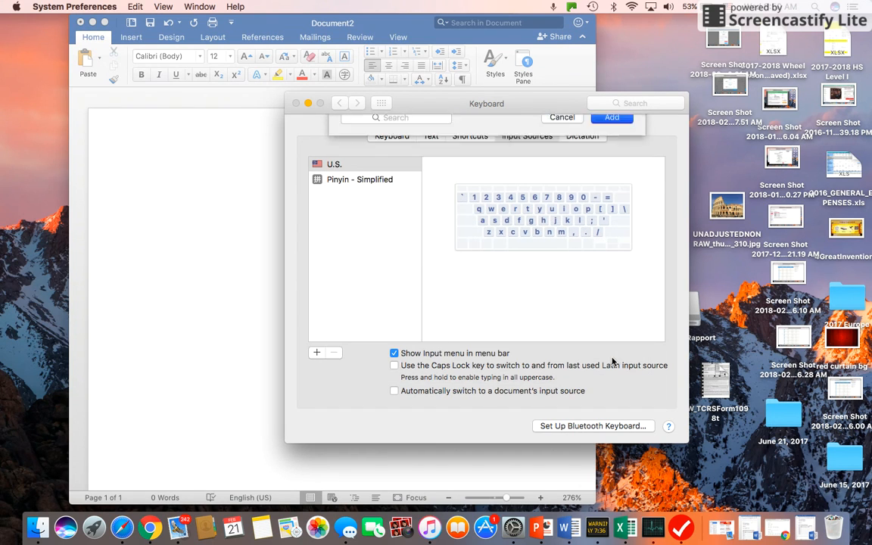
# Select ABC - Extended in the input sources list and close Keyboard preferences
pyautogui.click(611, 117)
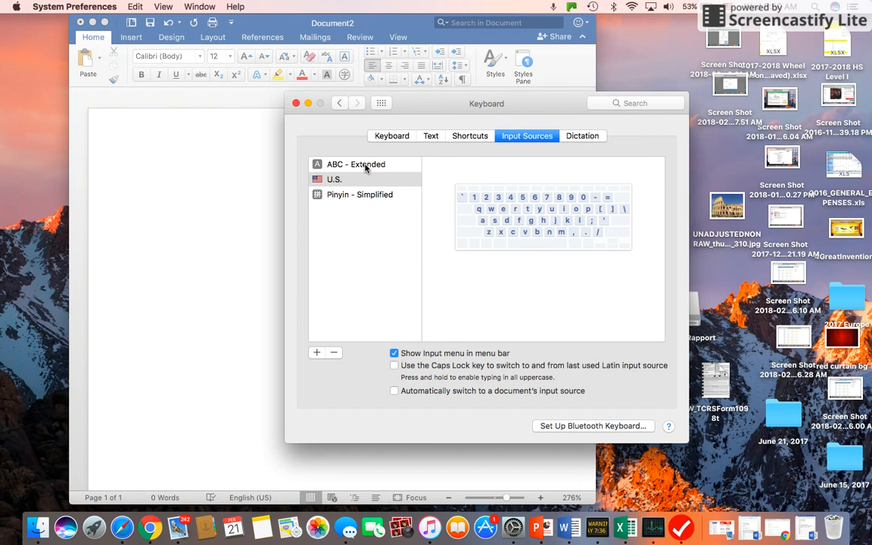
pyautogui.click(353, 164)
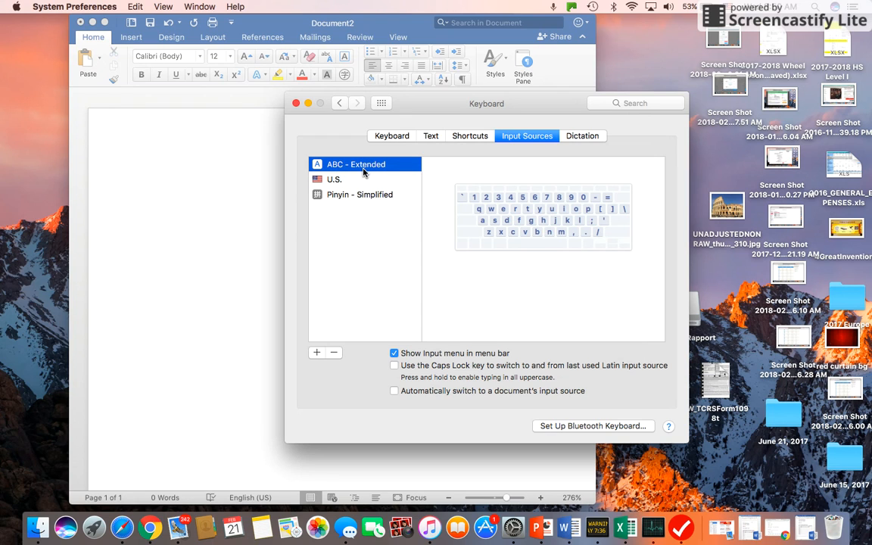
pyautogui.moveTo(380, 169)
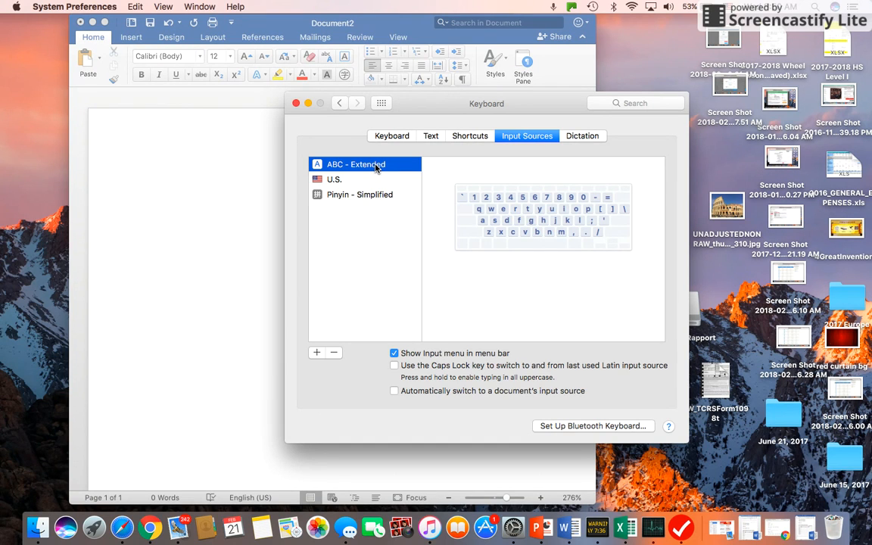
pyautogui.moveTo(384, 168)
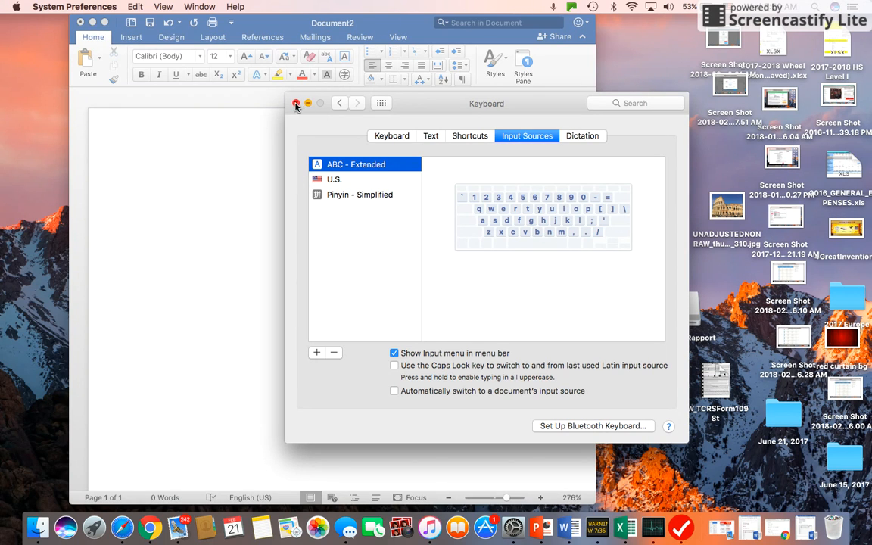
pyautogui.click(296, 104)
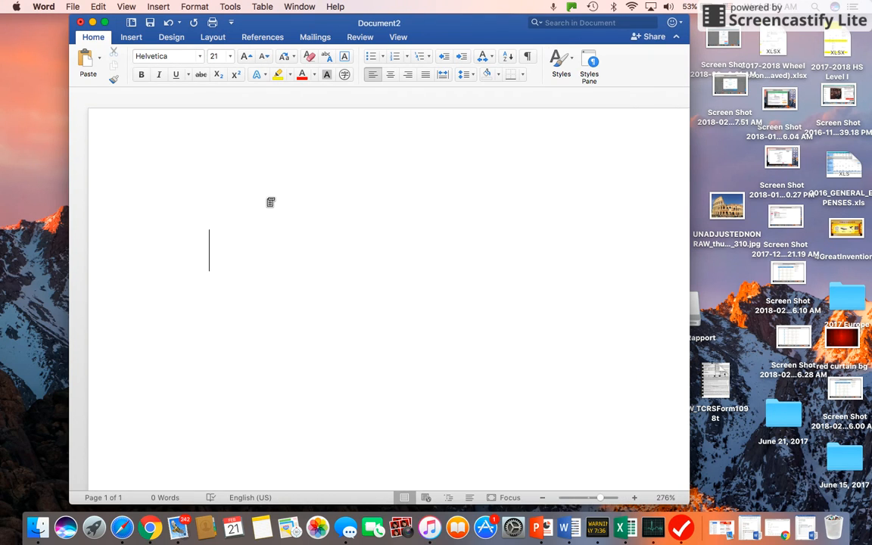
# Write the first line '1st tone option+a' and start a new line
pyautogui.write('1')
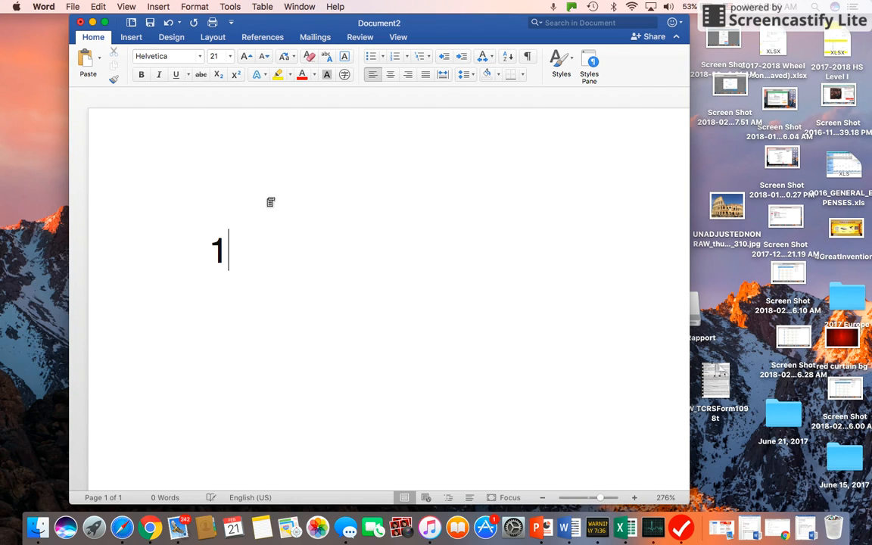
pyautogui.write('st')
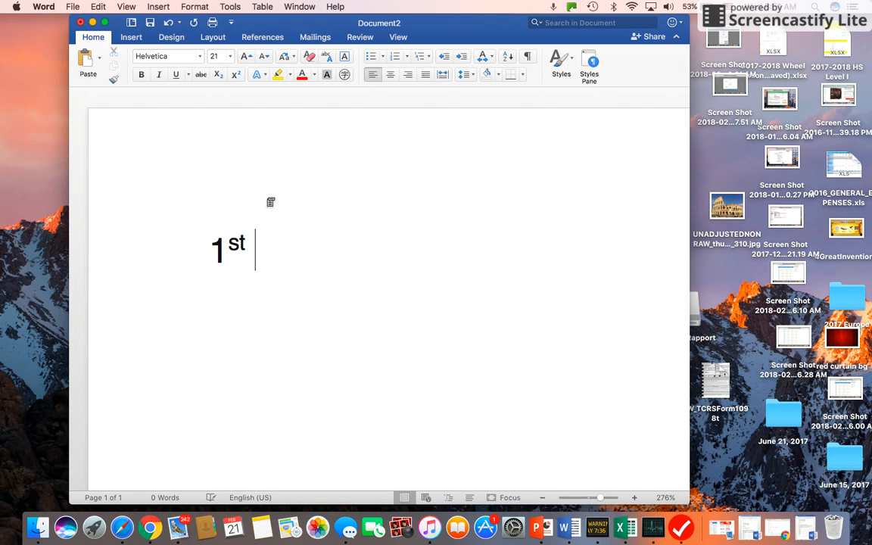
pyautogui.write('tone')
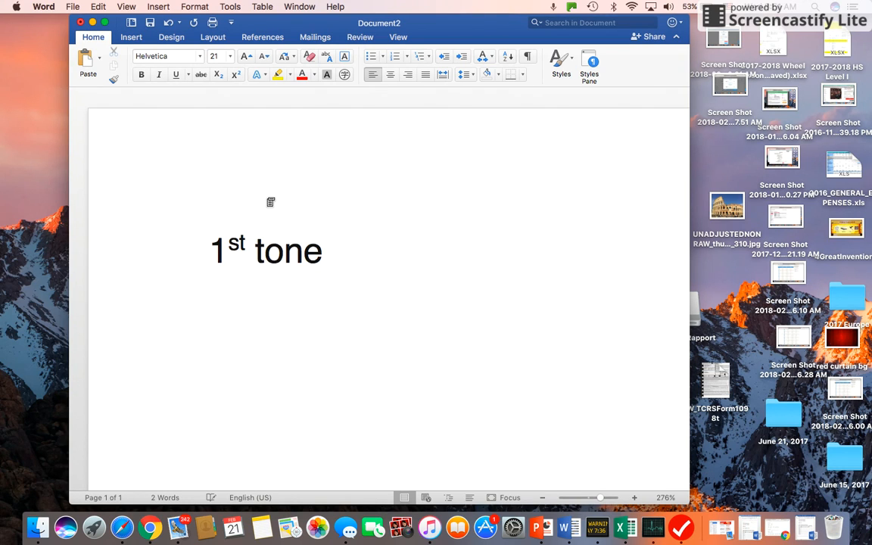
pyautogui.write('opt')
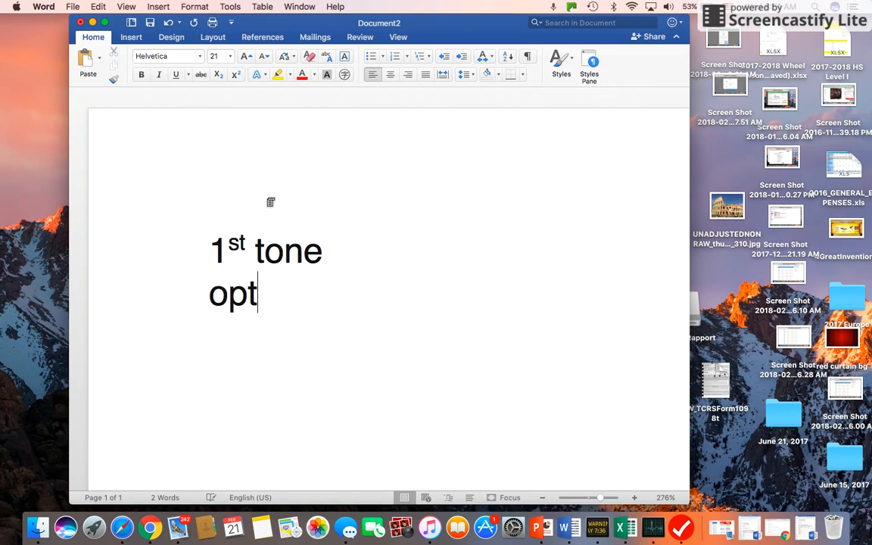
pyautogui.write('ion')
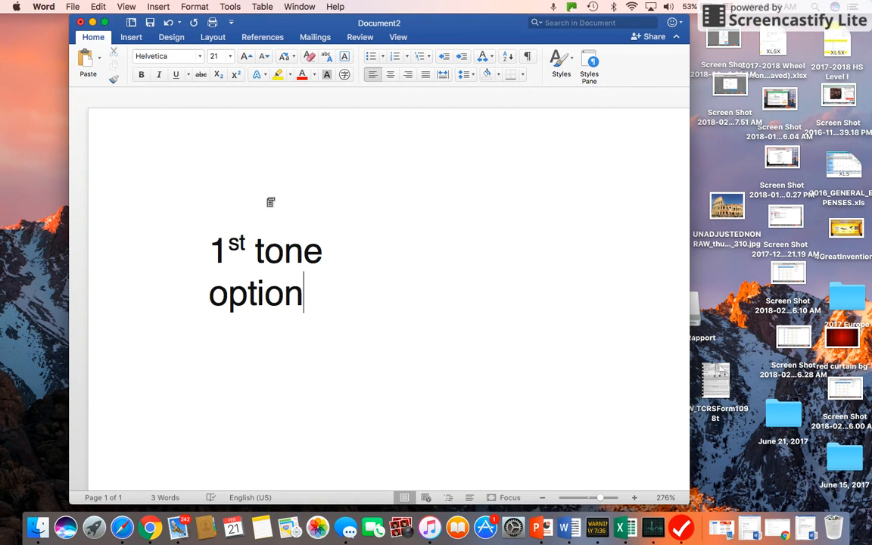
pyautogui.write('+a')
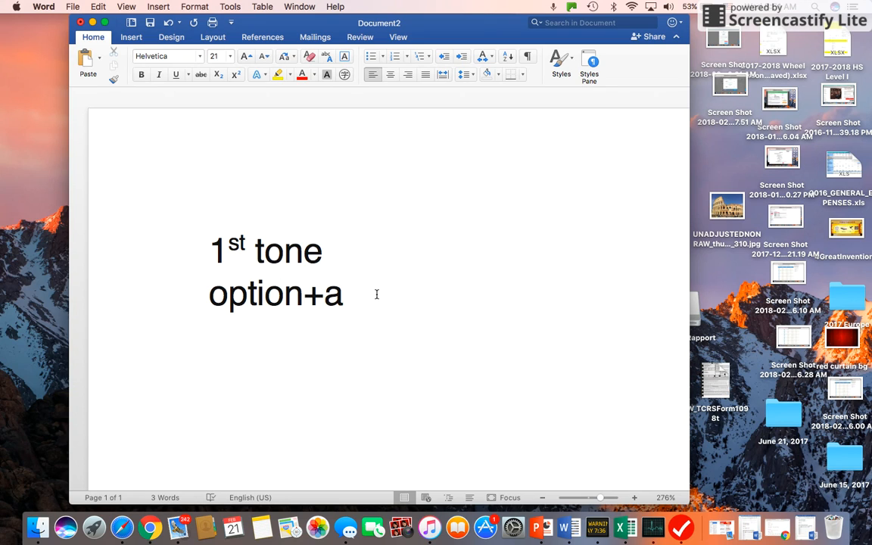
pyautogui.press('return')
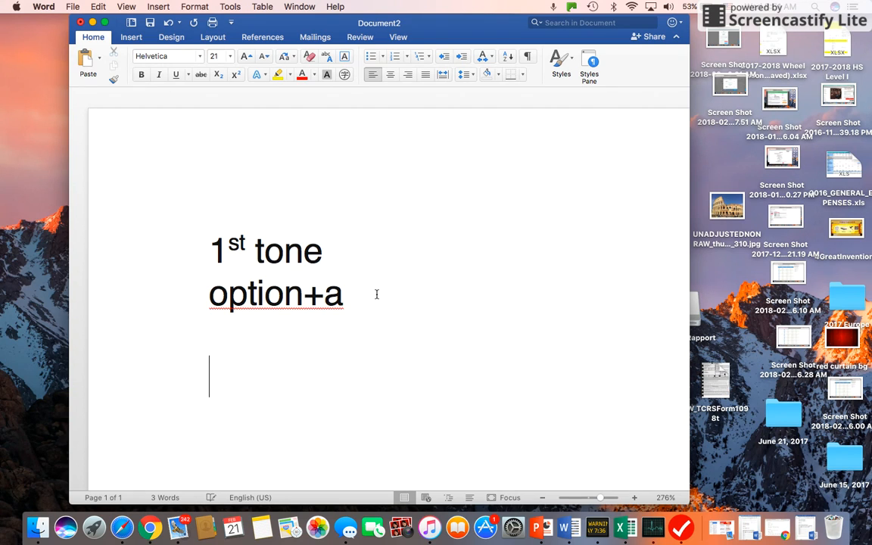
# Add the lines '2nd tone option + e' and '3rd tone option + v'
pyautogui.write('2nd tone')
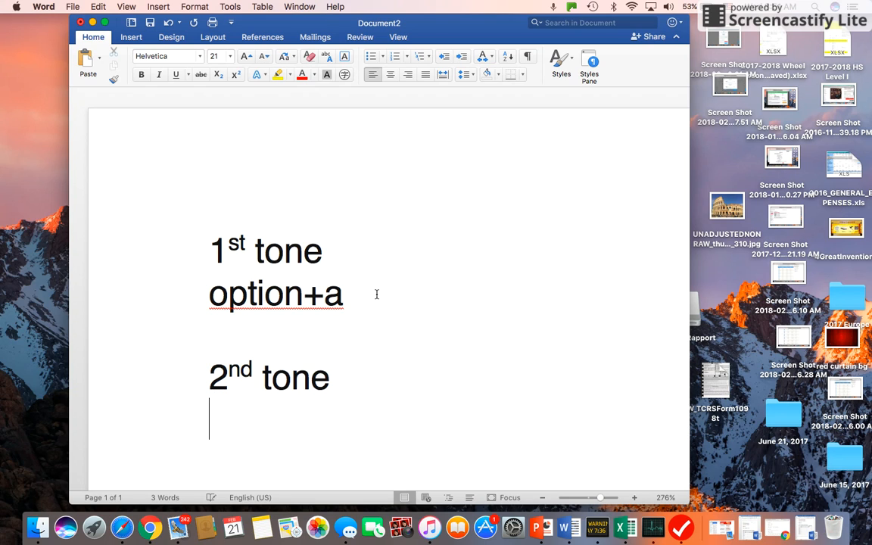
pyautogui.write('op')
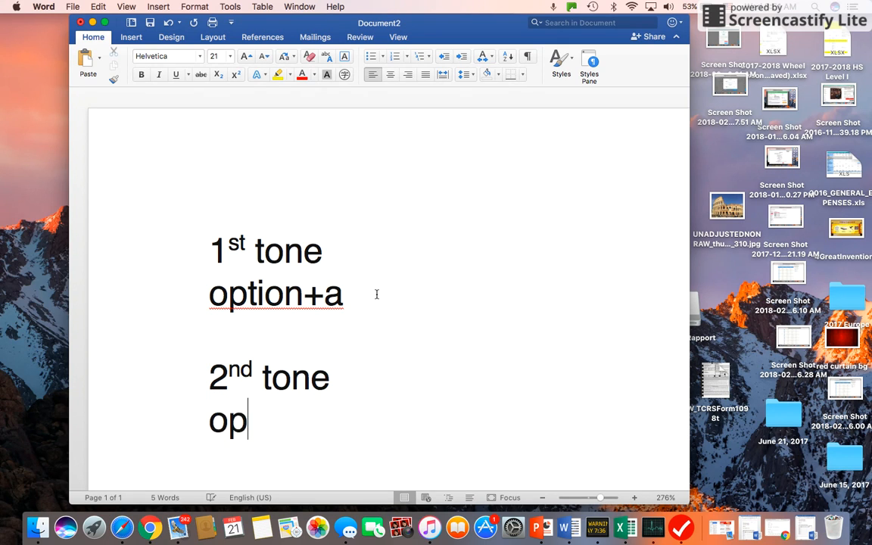
pyautogui.write('tion')
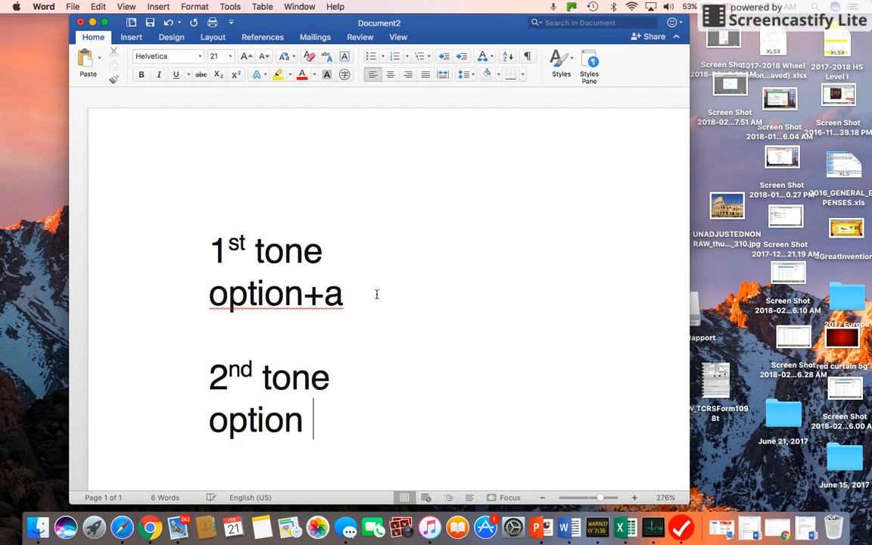
pyautogui.write('+ e')
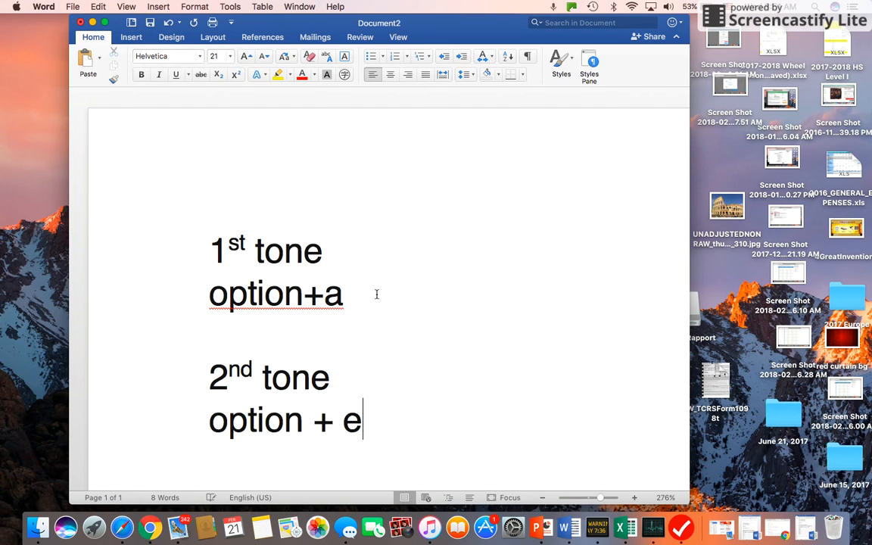
pyautogui.write('3')
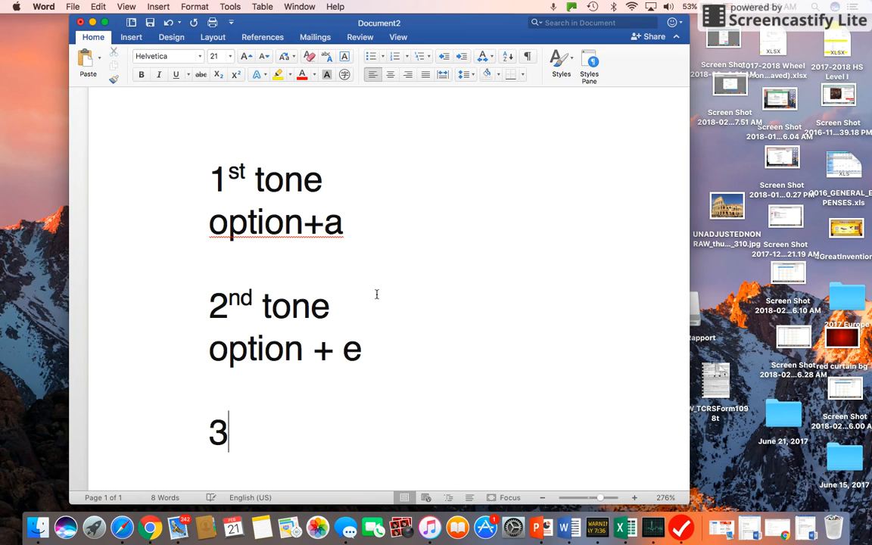
pyautogui.write('rd')
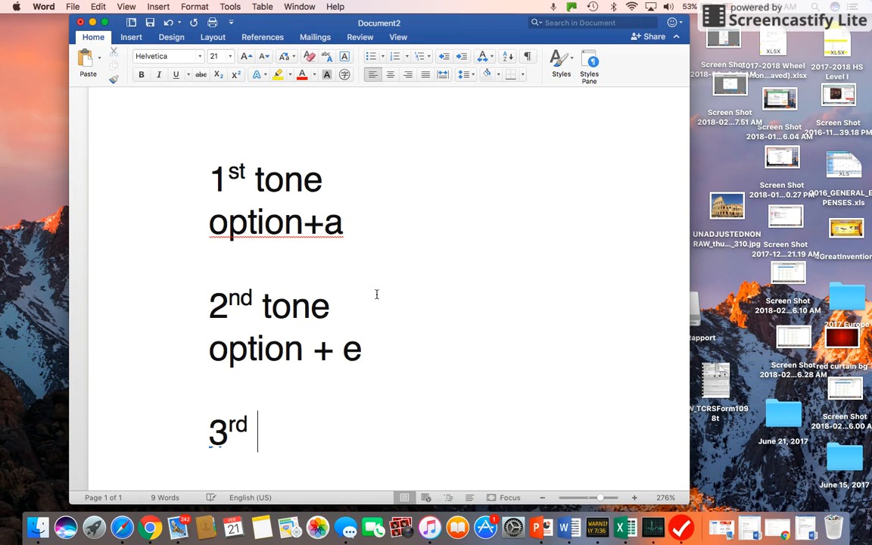
pyautogui.write('tone')
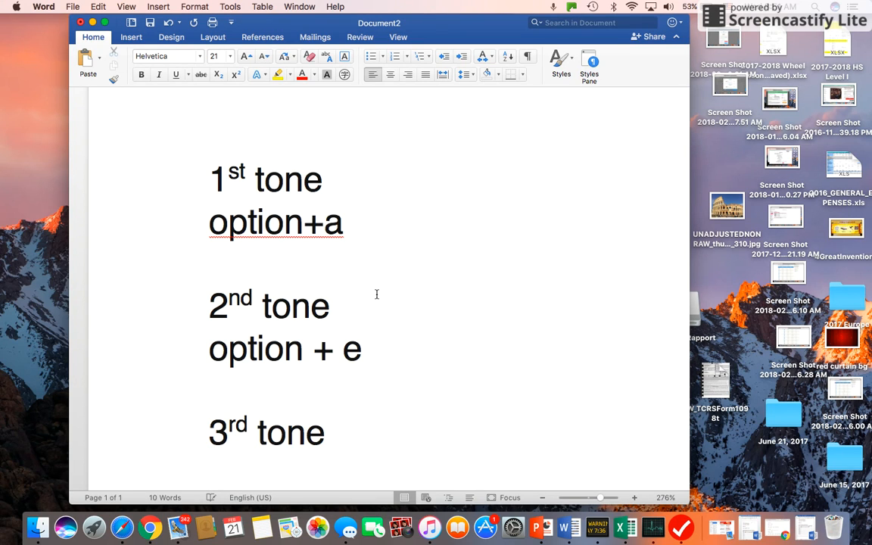
pyautogui.write('option')
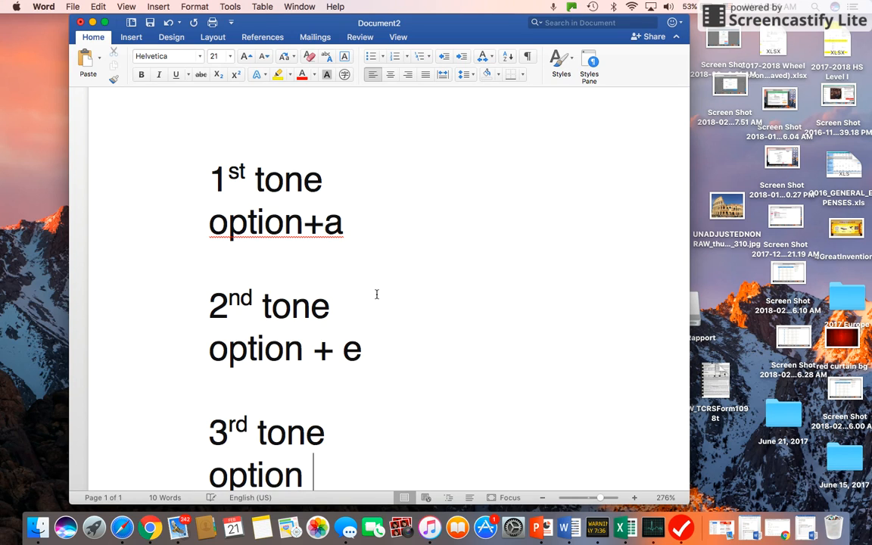
pyautogui.write('+')
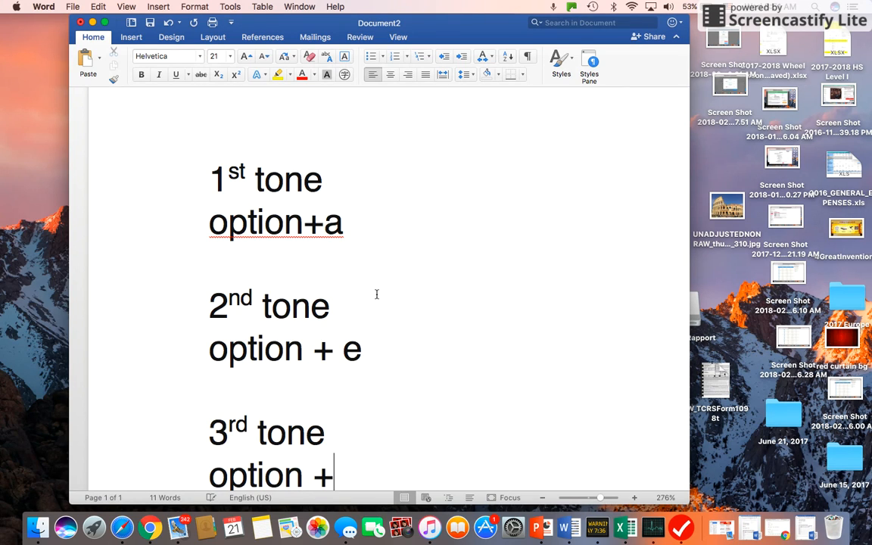
pyautogui.write('v')
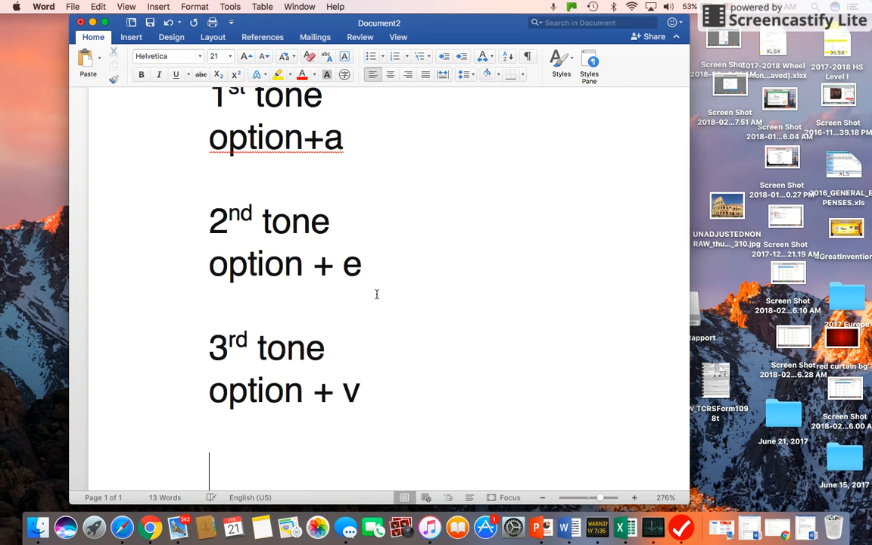
# Add the final line '4th tone option + ~' to complete the tone list
pyautogui.write('4t')
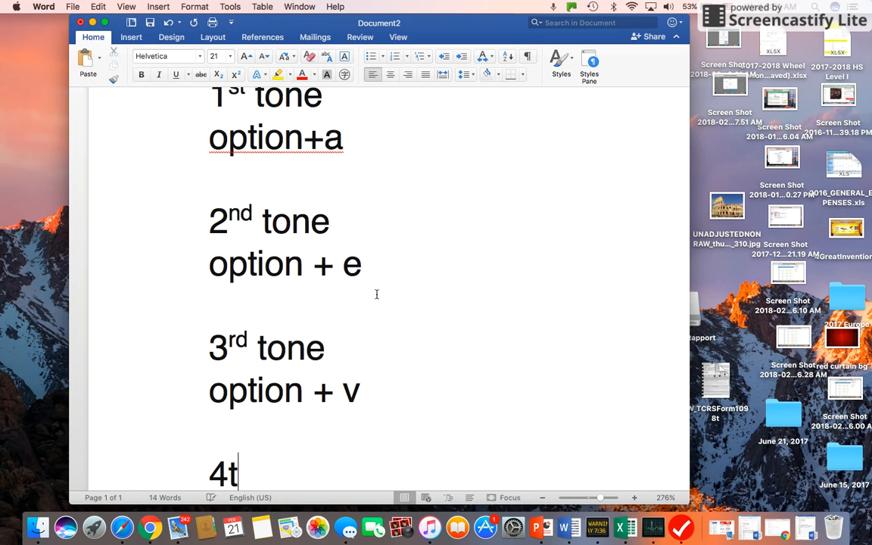
pyautogui.write('h tone')
pyautogui.write('option')
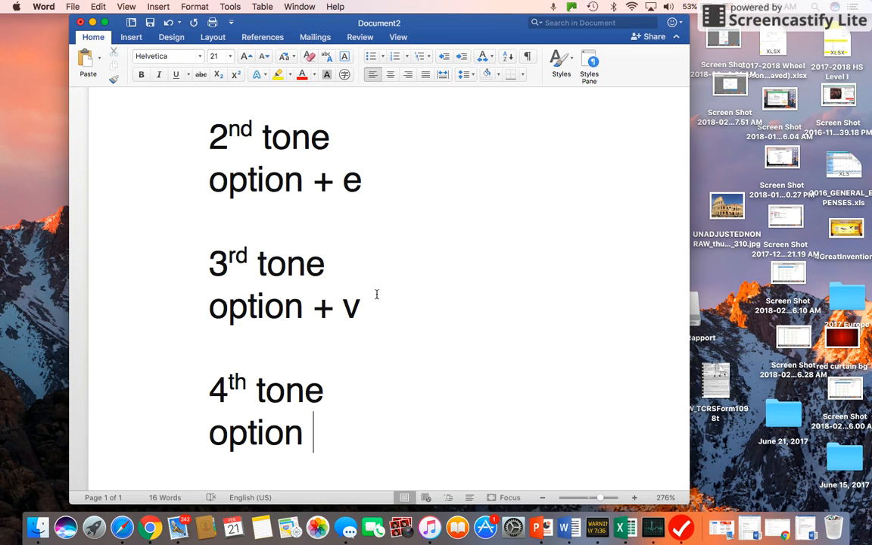
pyautogui.write('+')
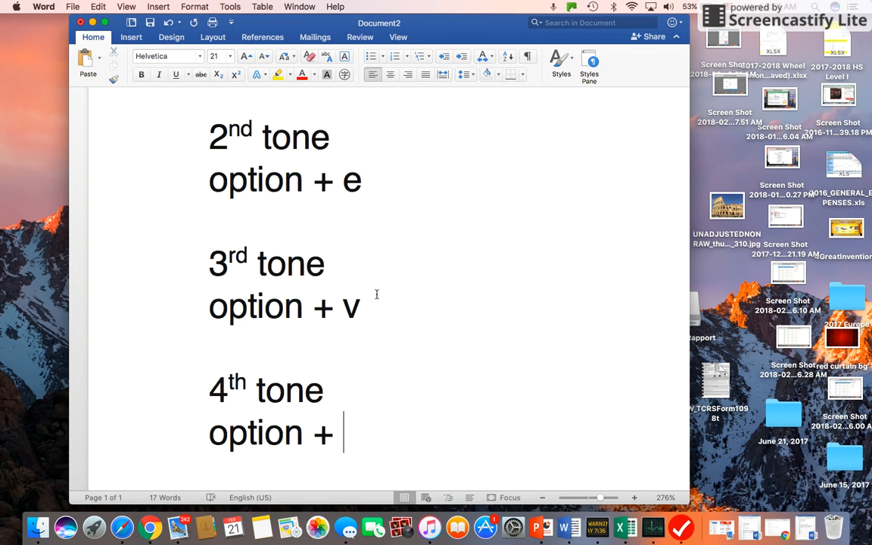
pyautogui.write('~')
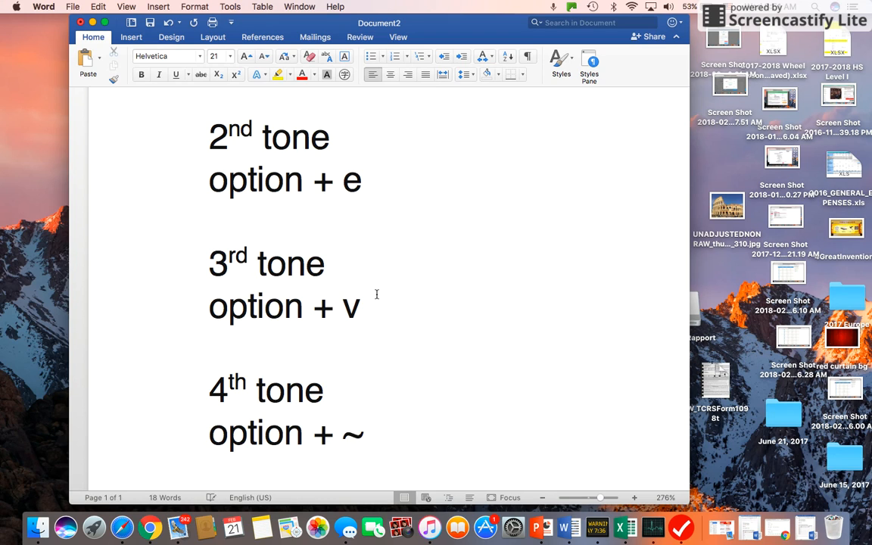
pyautogui.scroll(-3)
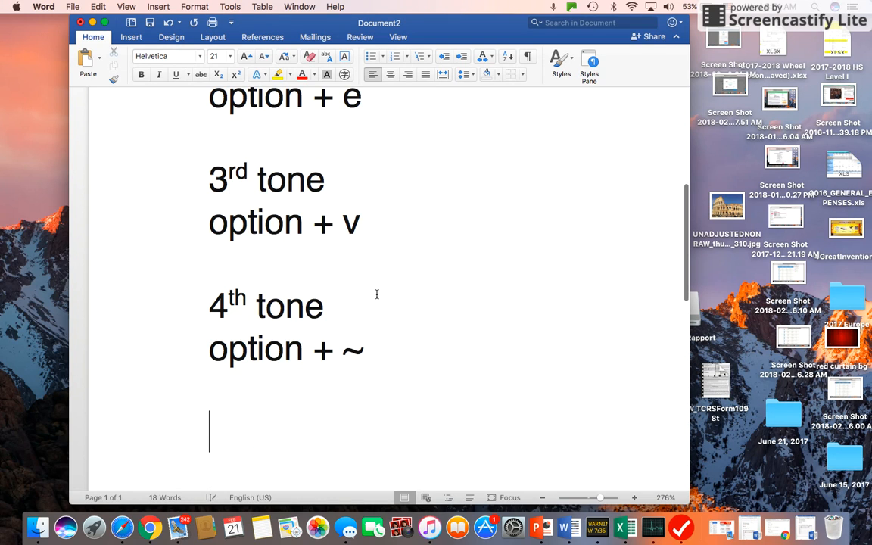
# Write 'nǐ hǎo' below the list using Option+v for the third-tone marks
pyautogui.scroll(-3)
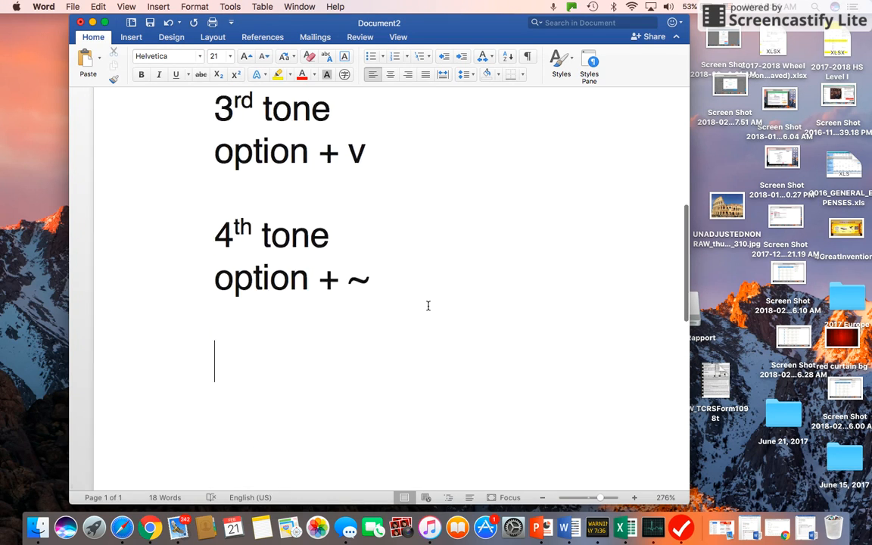
pyautogui.scroll(-3)
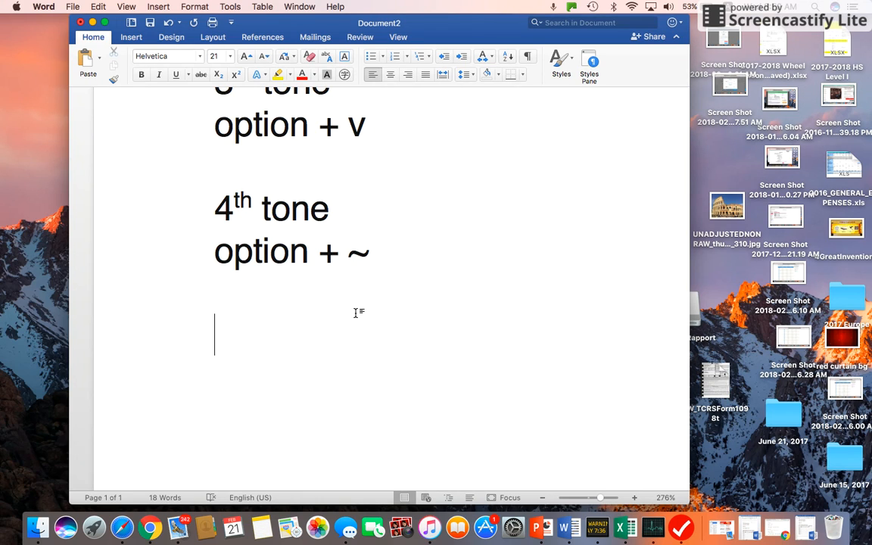
pyautogui.write('nǐ')
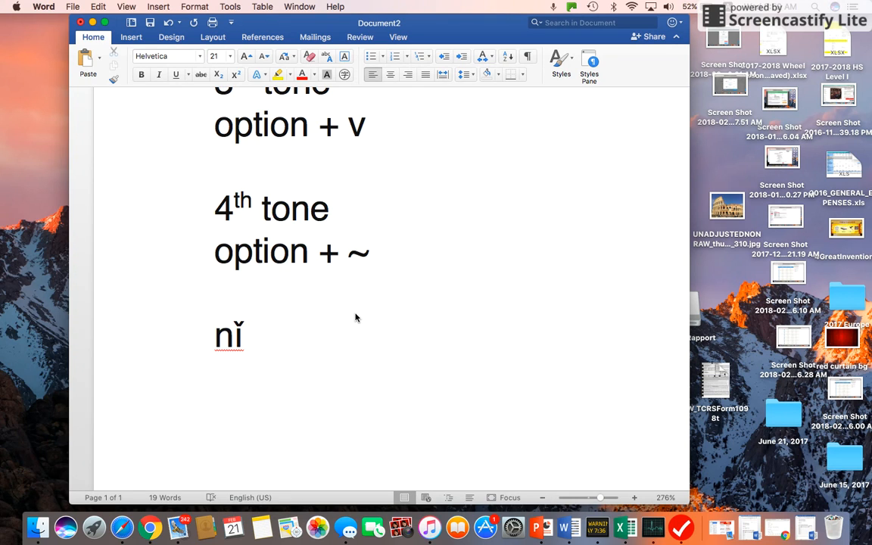
pyautogui.write('hǎo')
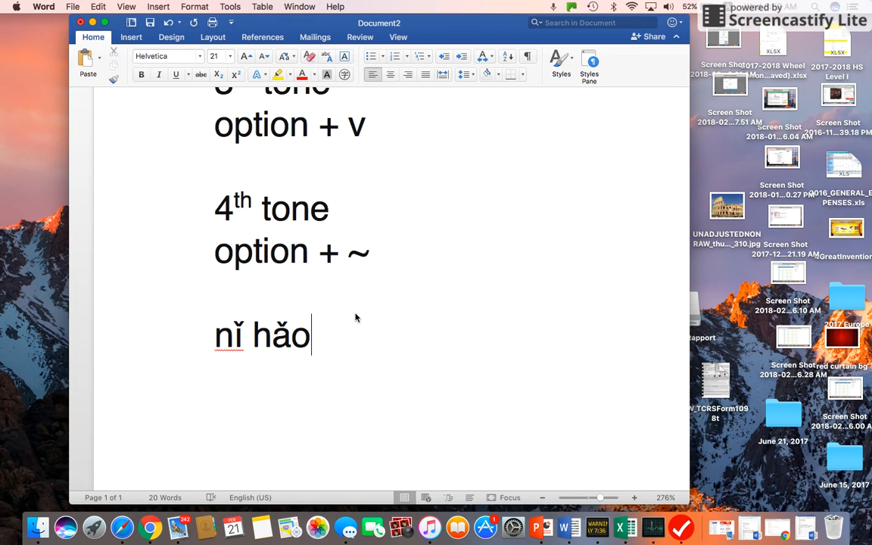
pyautogui.moveTo(458, 281)
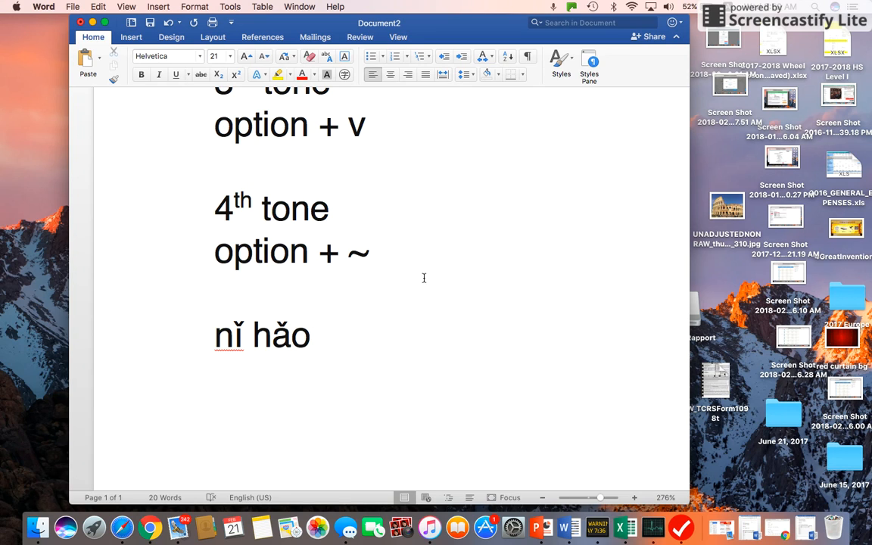
pyautogui.click(317, 336)
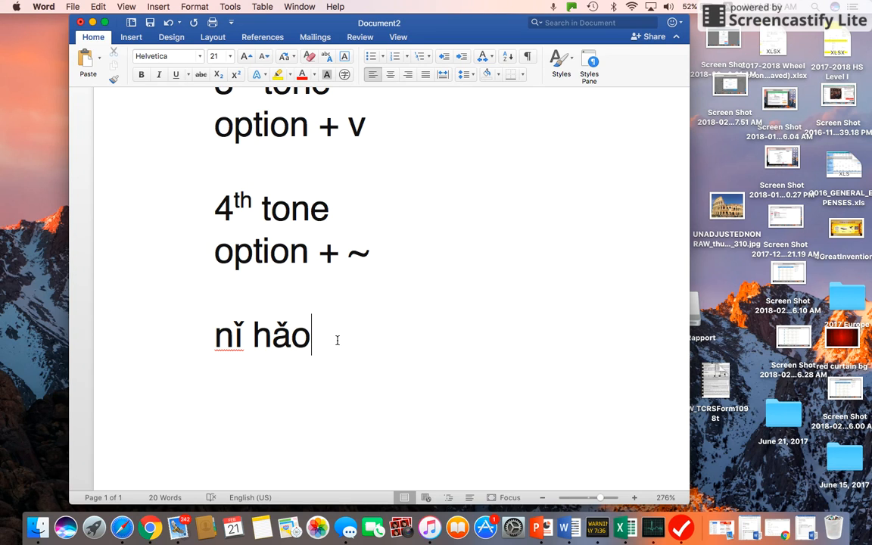
pyautogui.moveTo(373, 337)
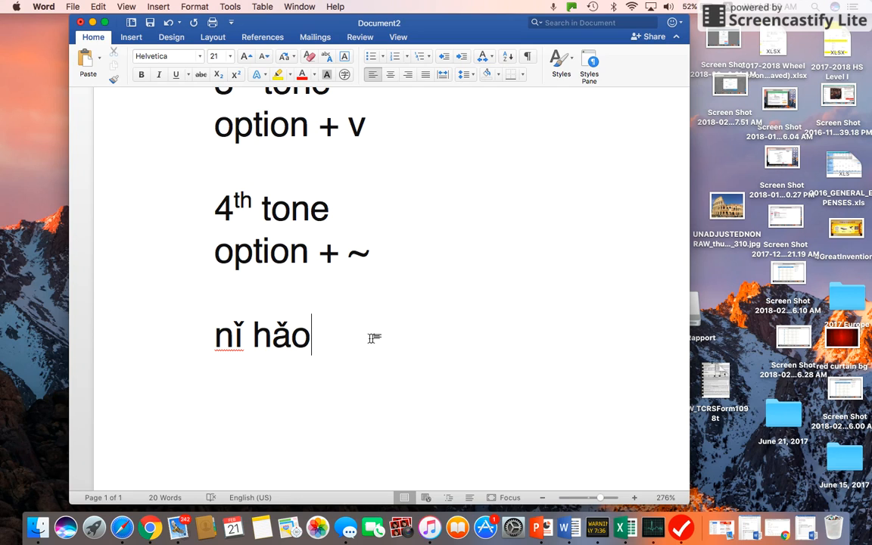